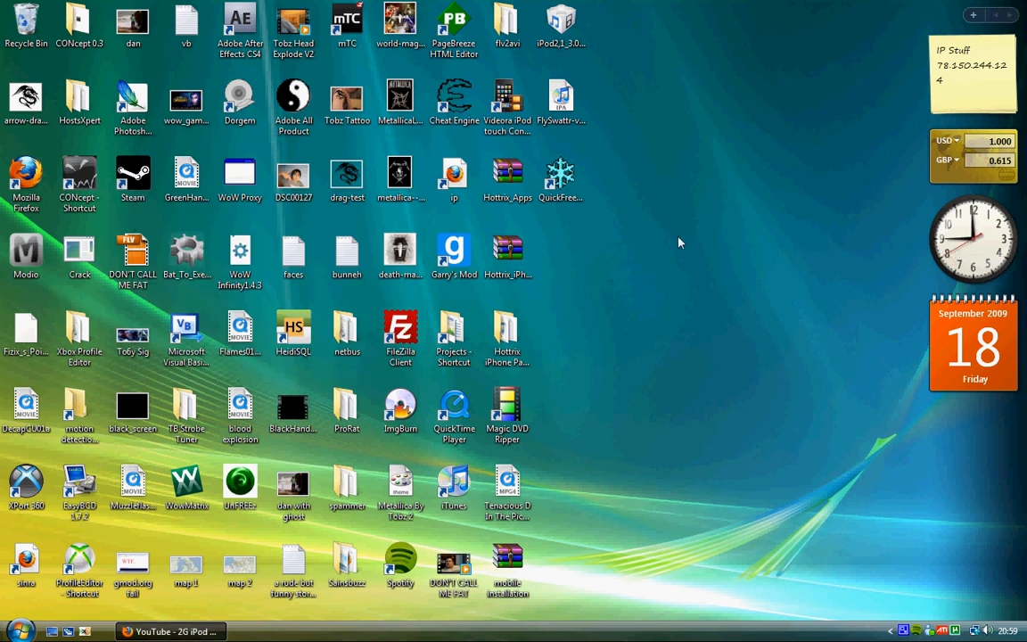
mouse_move(688, 238)
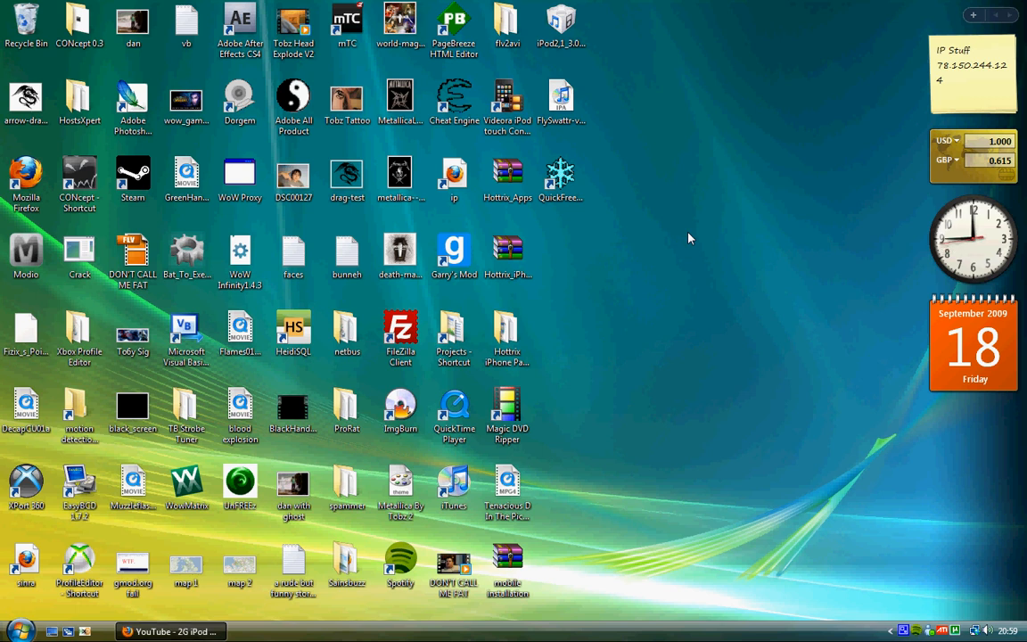
mouse_move(708, 332)
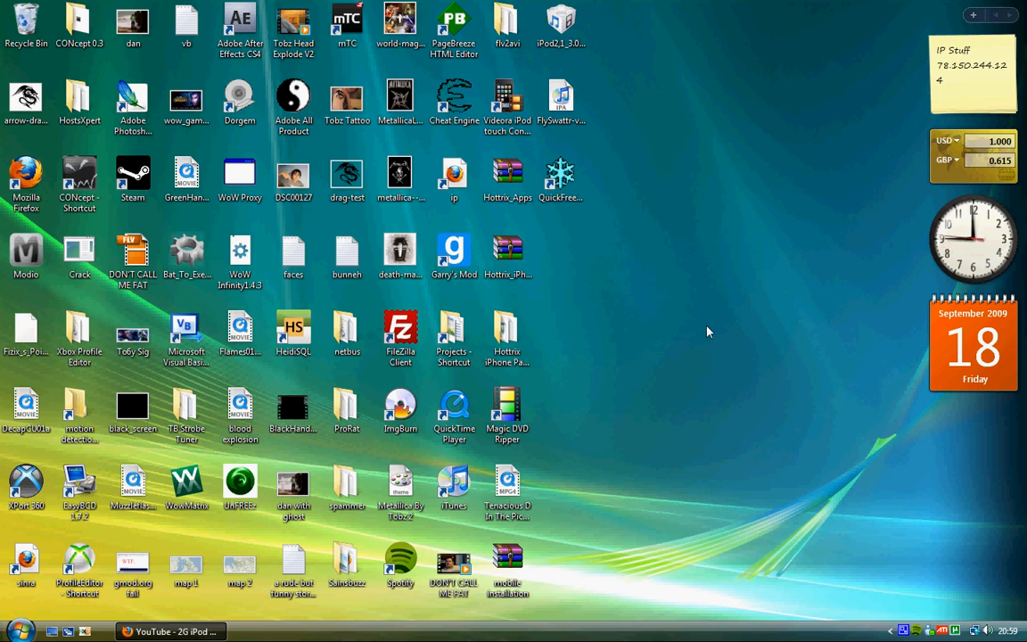
mouse_move(908, 547)
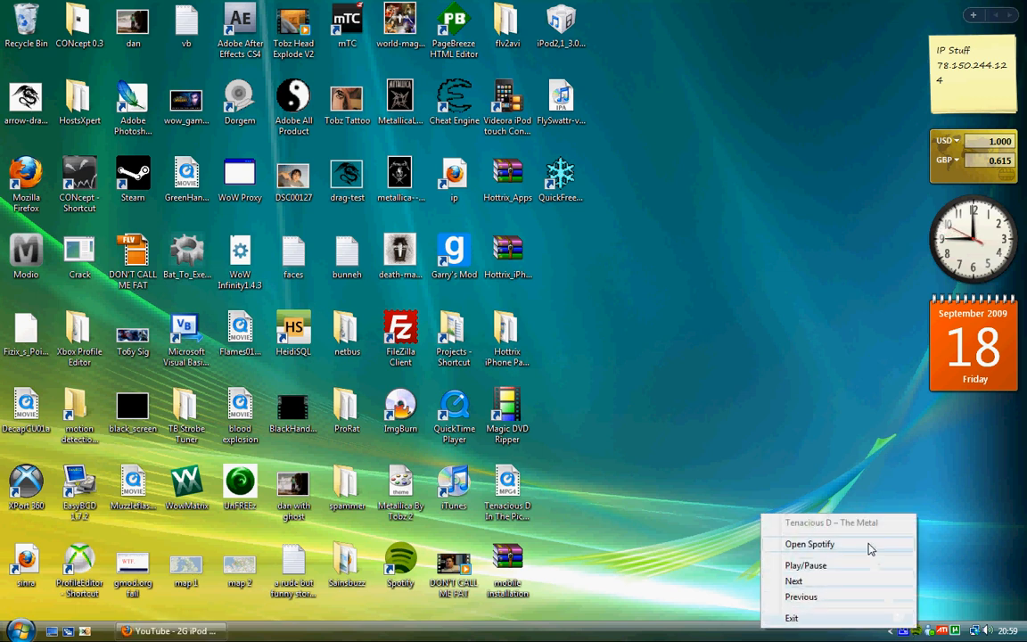
- Set Spotify's proxy to HTTPS at 213.203.241.210, port 80, and apply
left_click(809, 544)
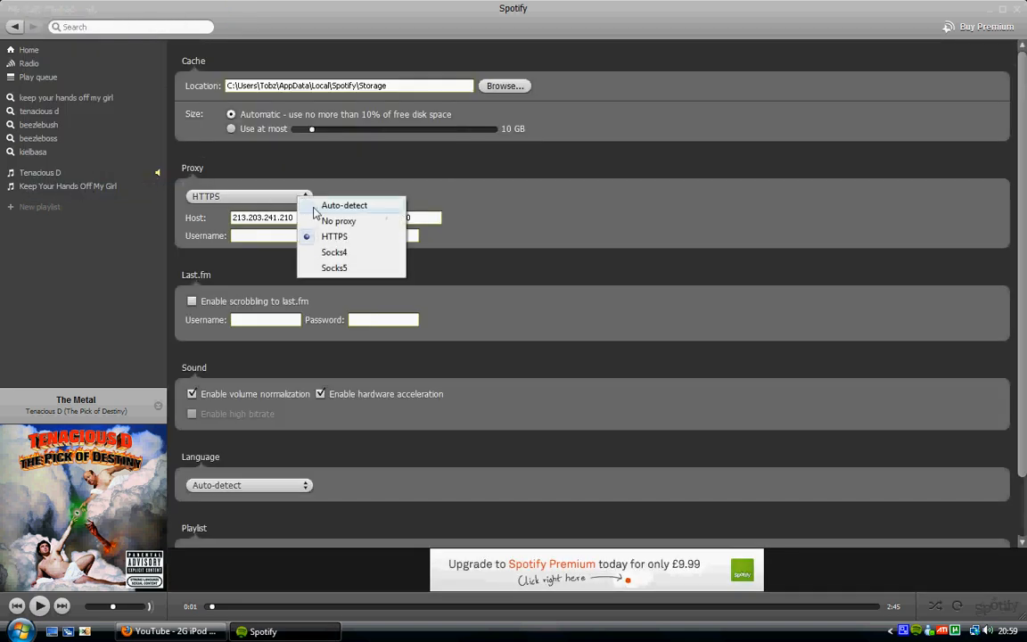
left_click(334, 235)
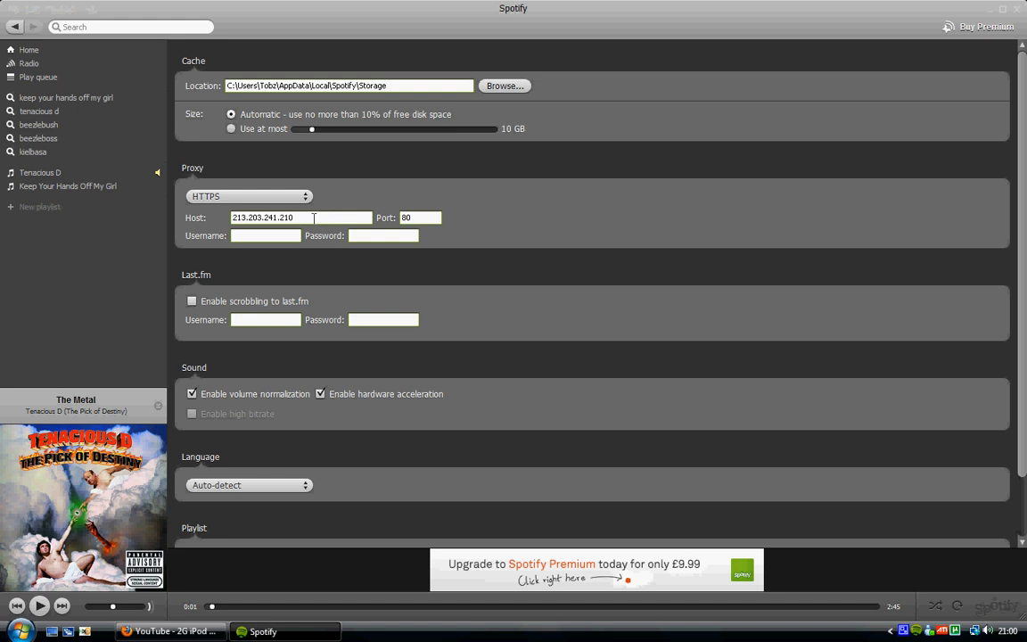
scroll("down", 3)
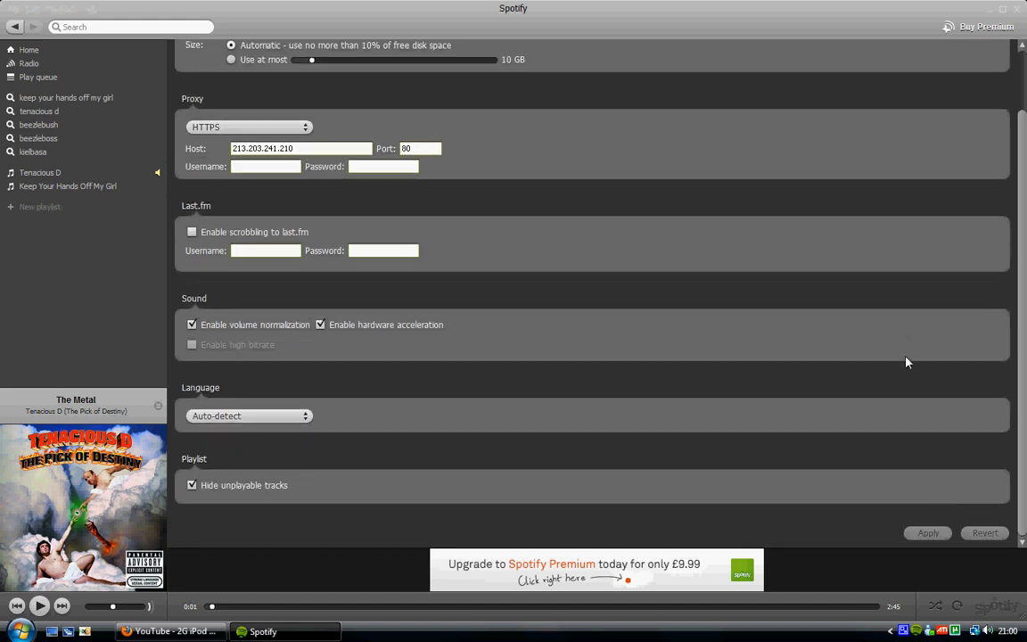
left_click(14, 11)
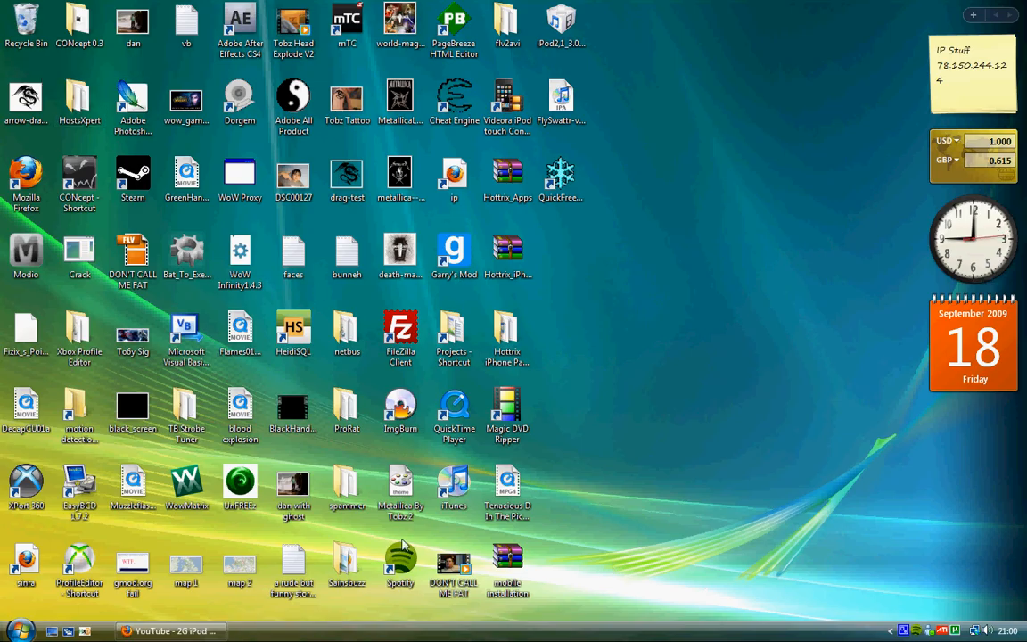
mouse_move(900, 598)
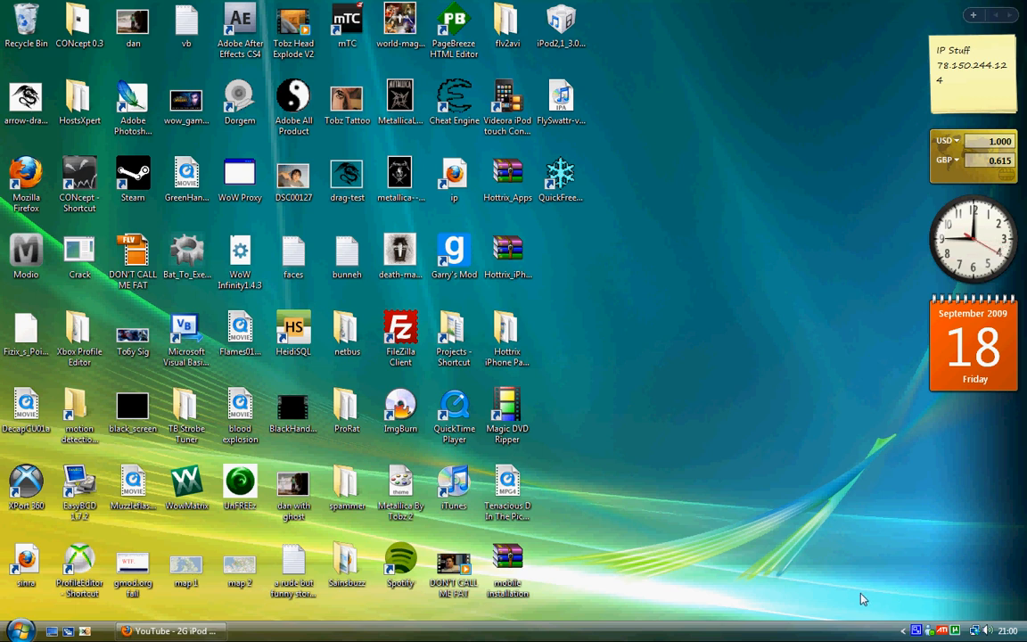
mouse_move(847, 590)
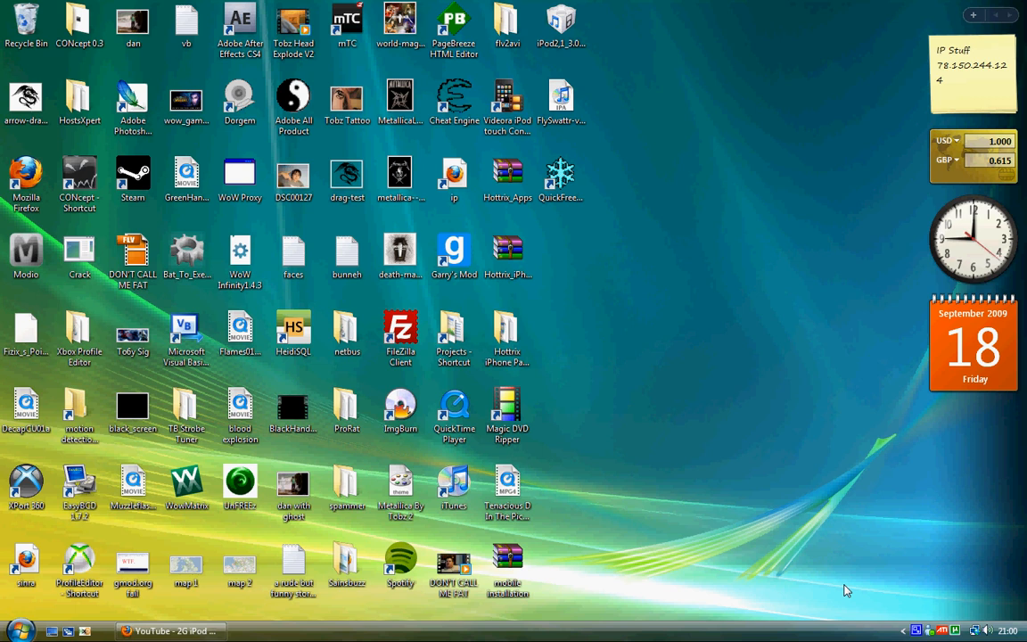